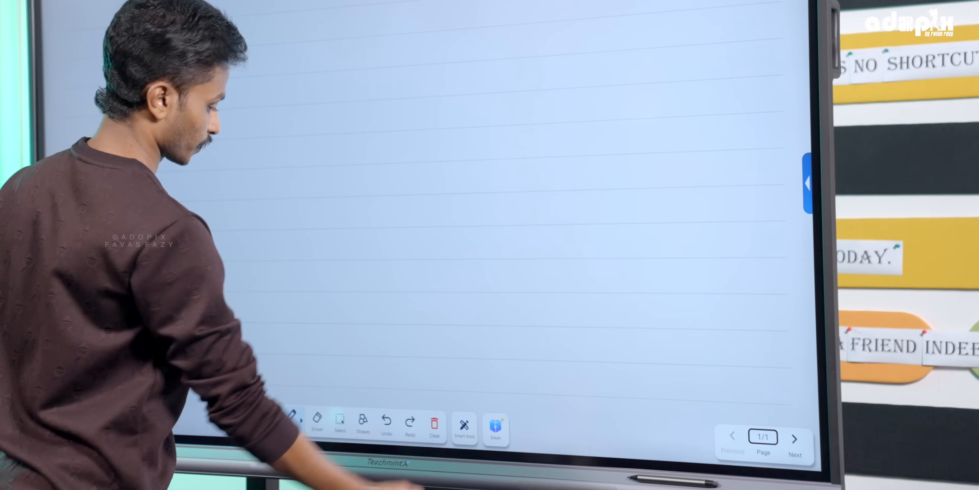
Have EduAI explain Bernoulli's equation and read through its answer
{"action": "left_click", "coordinate": [496, 428]}
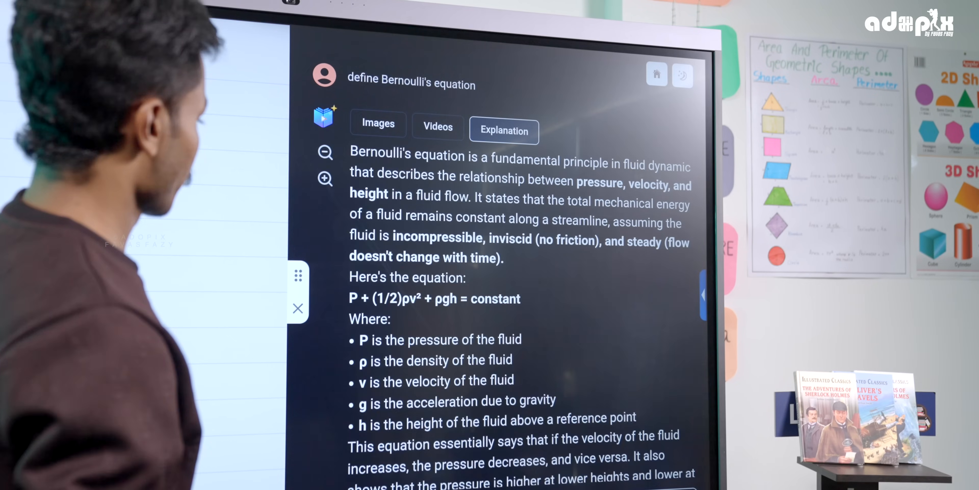
{"action": "scroll", "scroll_direction": "down", "scroll_amount": 3}
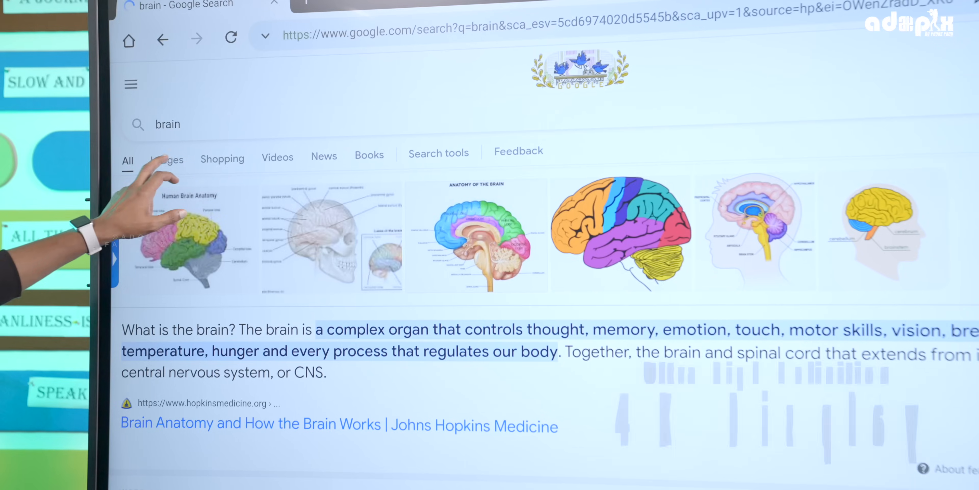
Show Google's image results for 'brain' and browse the brain diagrams
{"action": "left_click", "coordinate": [166, 159]}
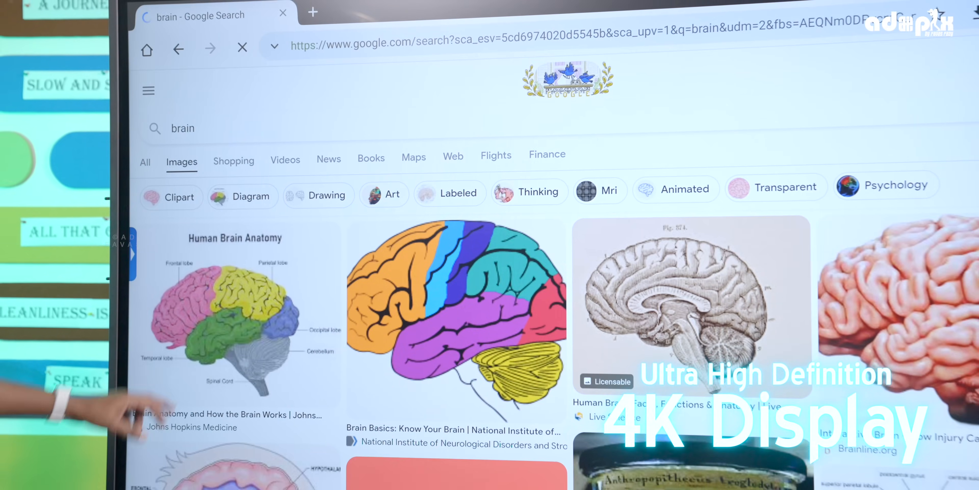
{"action": "scroll", "scroll_direction": "down", "scroll_amount": 3}
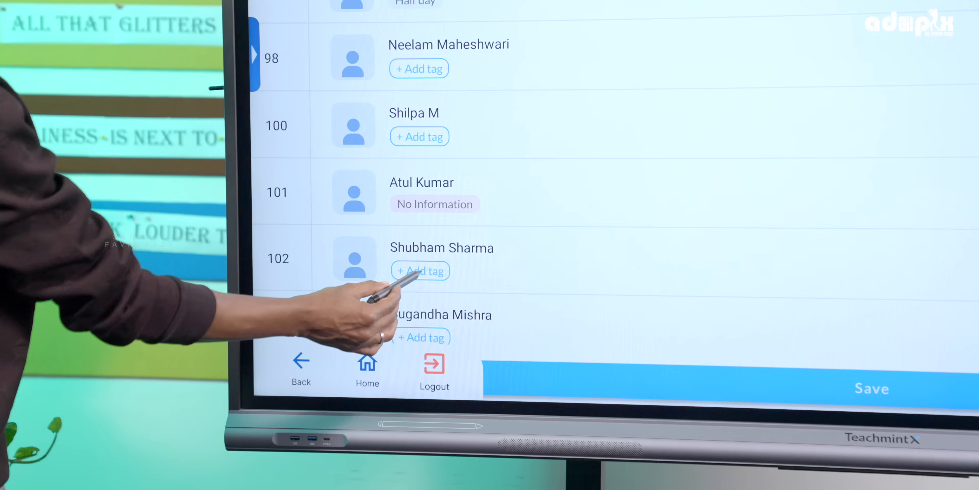
Return from the People list to Home and bring up the Homework assignments page
{"action": "left_click", "coordinate": [419, 270]}
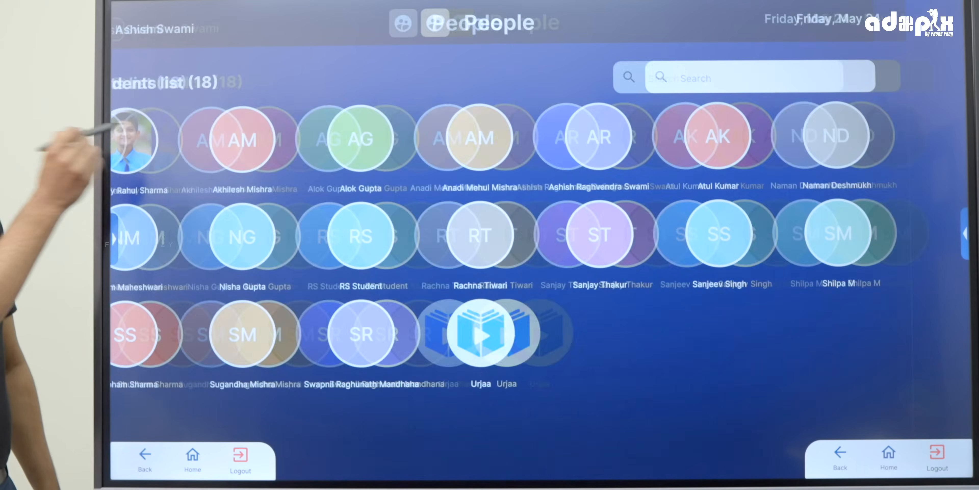
{"action": "left_click", "coordinate": [144, 139]}
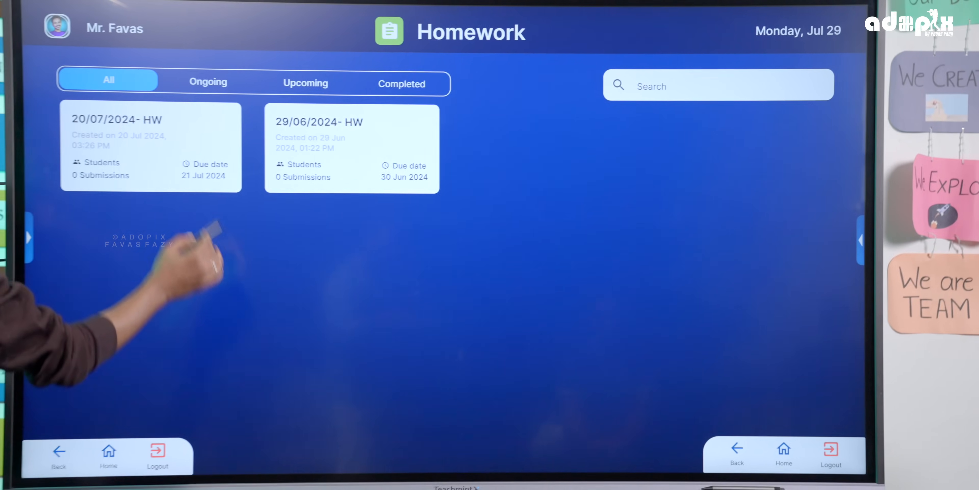
Exit Homework and return to a blank whiteboard page
{"action": "left_click", "coordinate": [150, 147]}
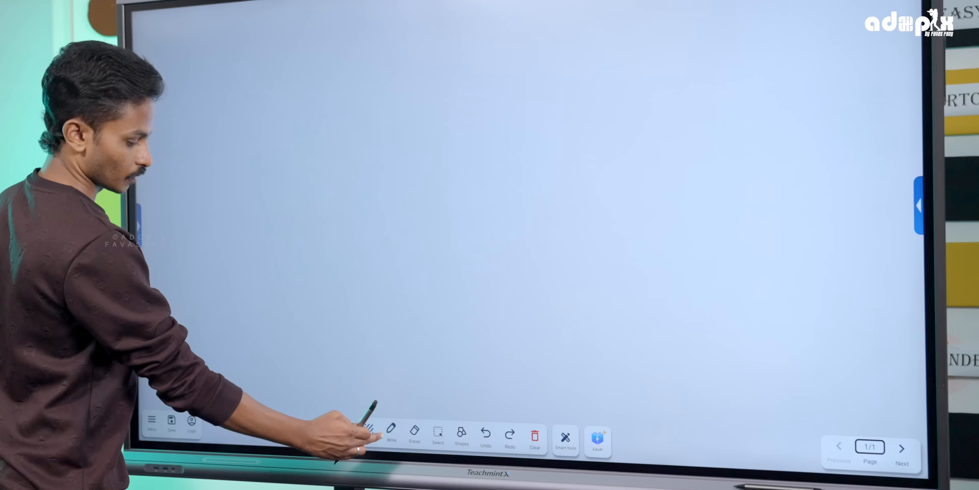
Show the pen colours and geometry instruments, then the Math Smart Tools panel
{"action": "left_click", "coordinate": [391, 435]}
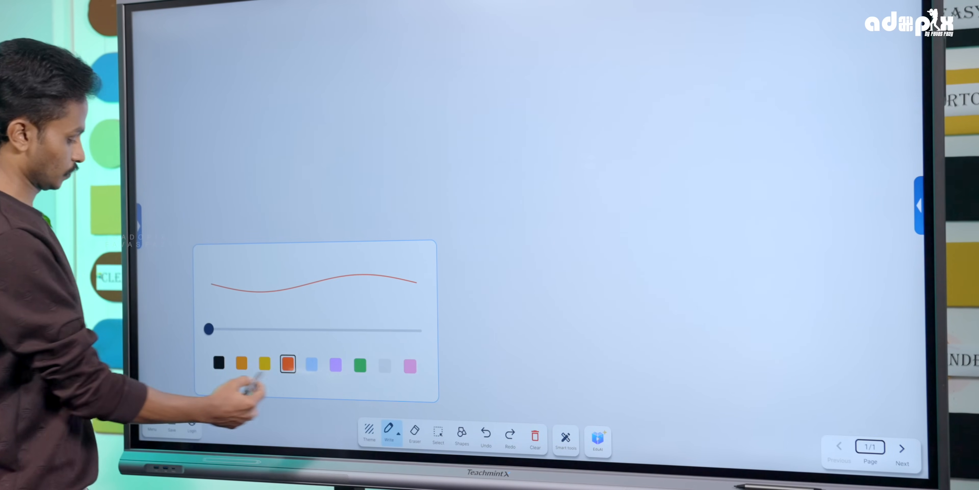
{"action": "left_click", "coordinate": [241, 363]}
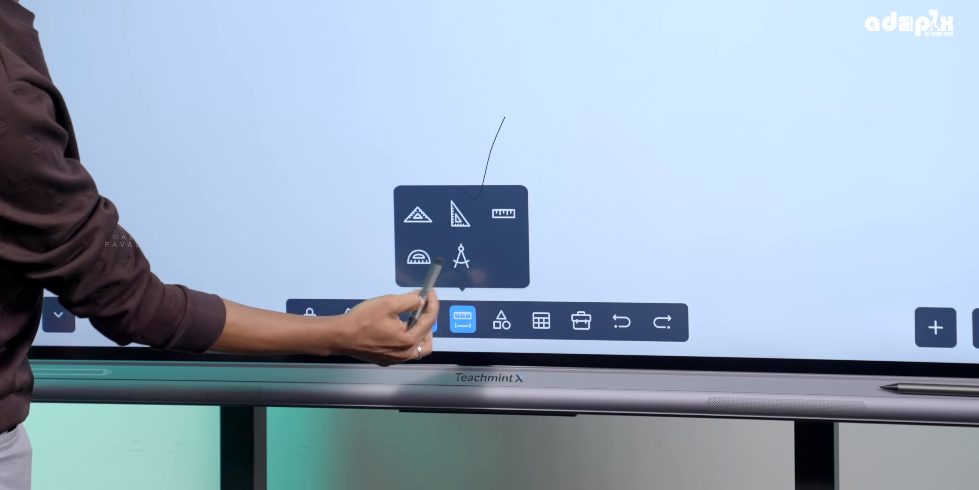
{"action": "left_click", "coordinate": [501, 320]}
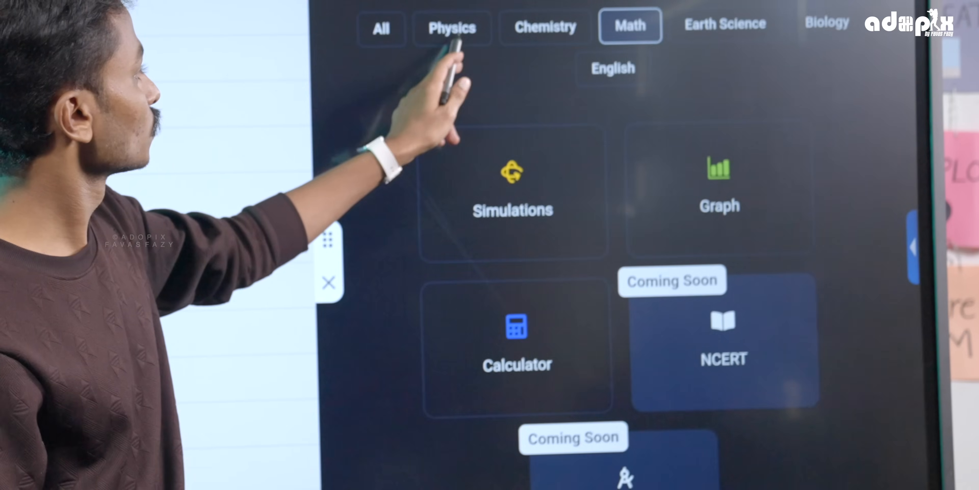
Show the Chemistry smart tools, then begin a YouTube search for math tools
{"action": "left_click", "coordinate": [545, 26]}
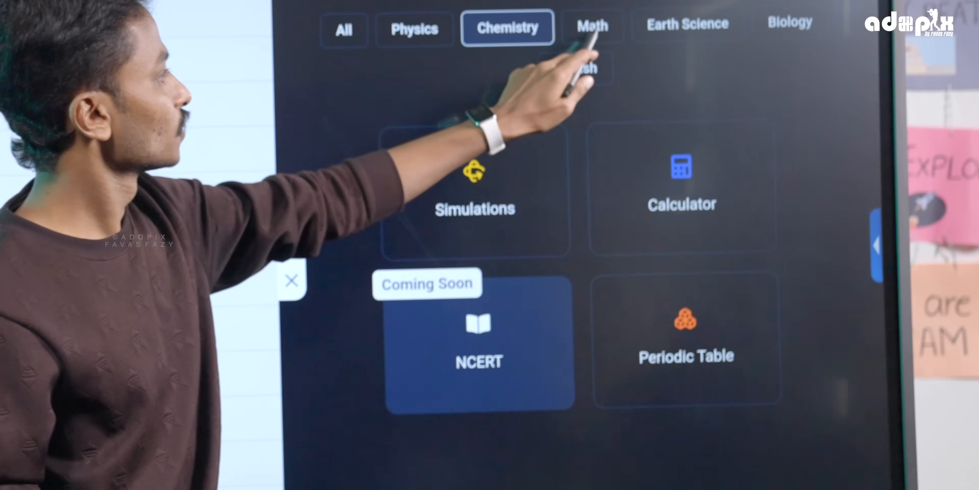
{"action": "left_click", "coordinate": [686, 25]}
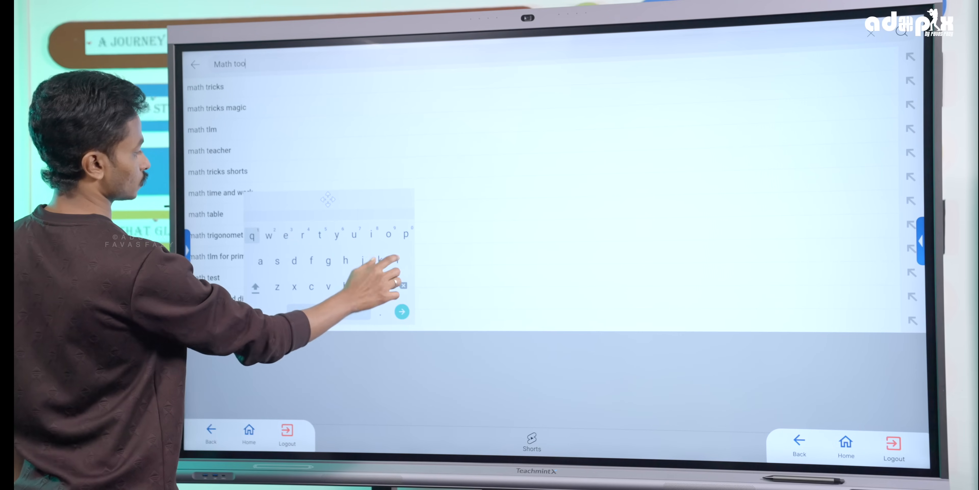
Run the YouTube search for 'math tool' and scroll through the video results
{"action": "left_click", "coordinate": [401, 312]}
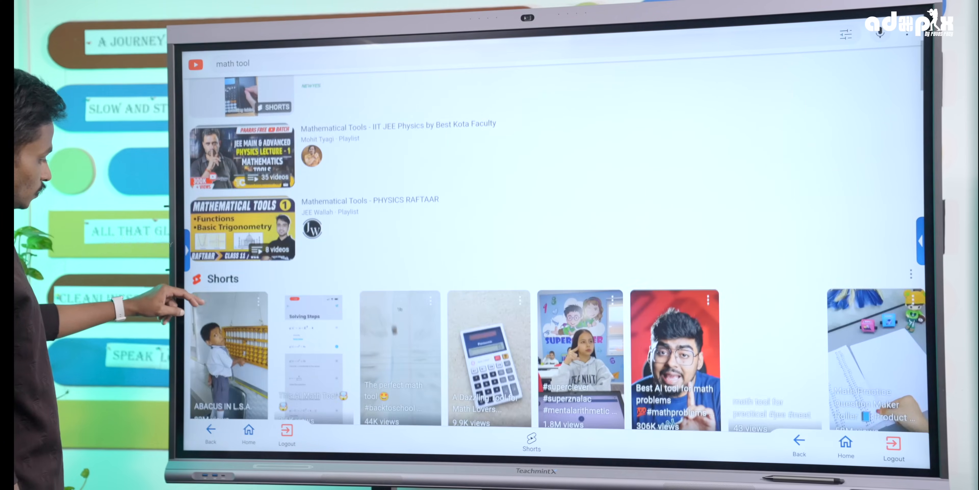
{"action": "scroll", "scroll_direction": "down", "scroll_amount": 3}
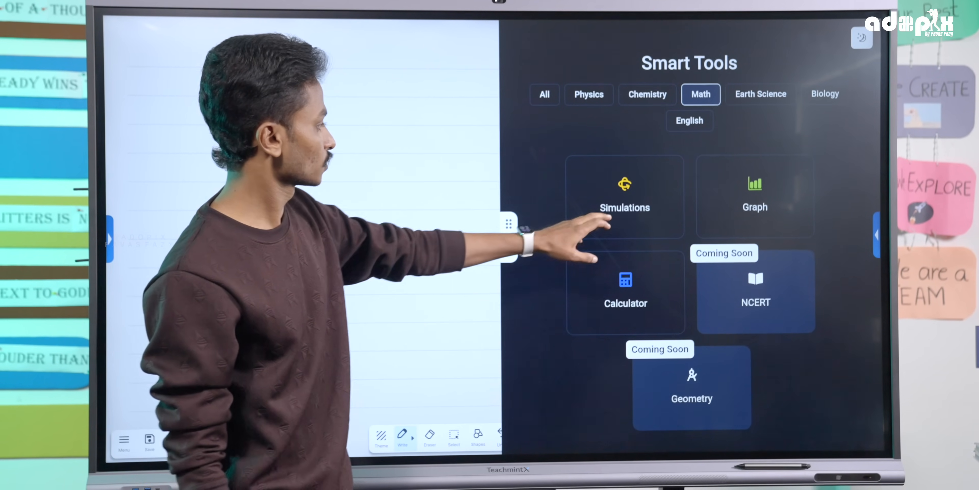
Place the Digestive System image on the whiteboard and bring up the panel utilities
{"action": "left_click", "coordinate": [624, 196]}
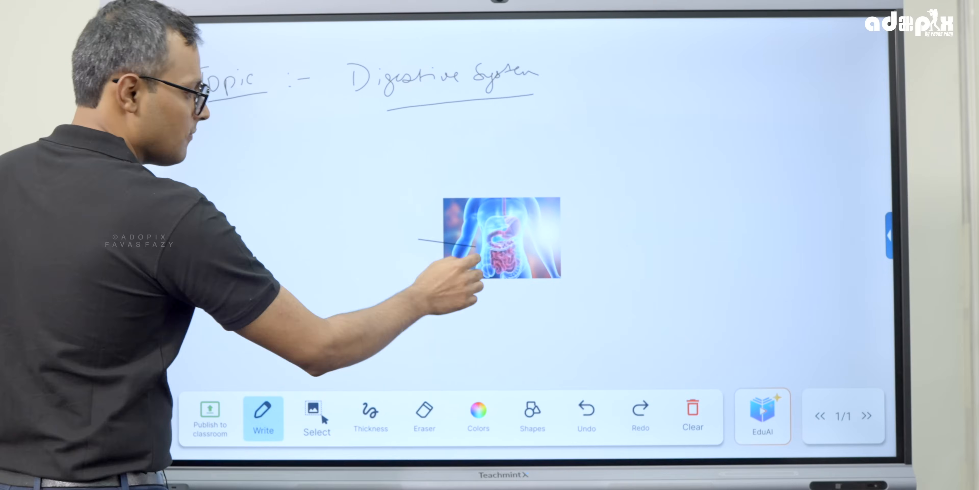
{"action": "left_click", "coordinate": [693, 412]}
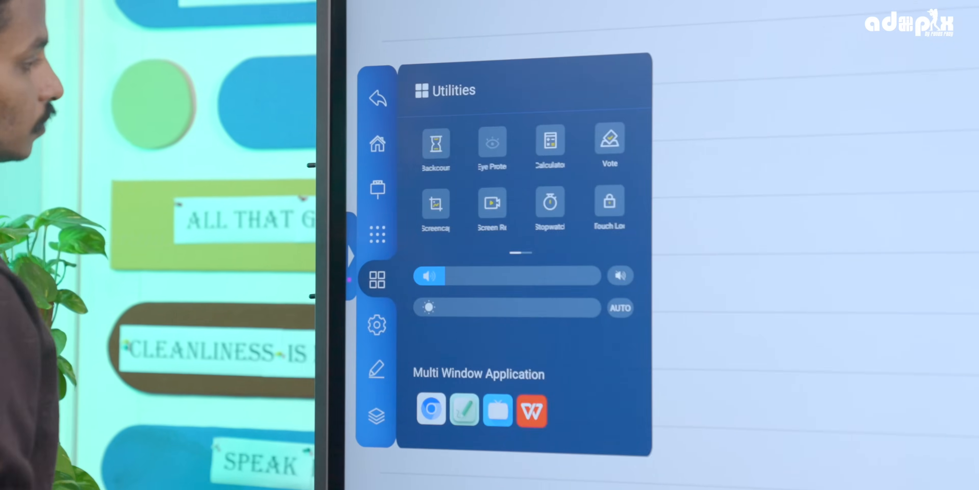
Show the App Menu listing installed apps like PDF Reader, Chromium and Play Store
{"action": "left_click", "coordinate": [377, 234]}
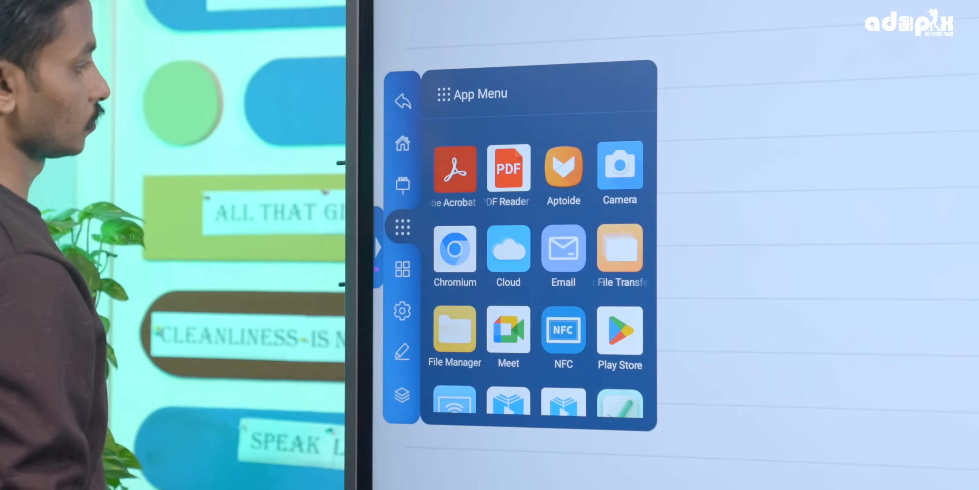